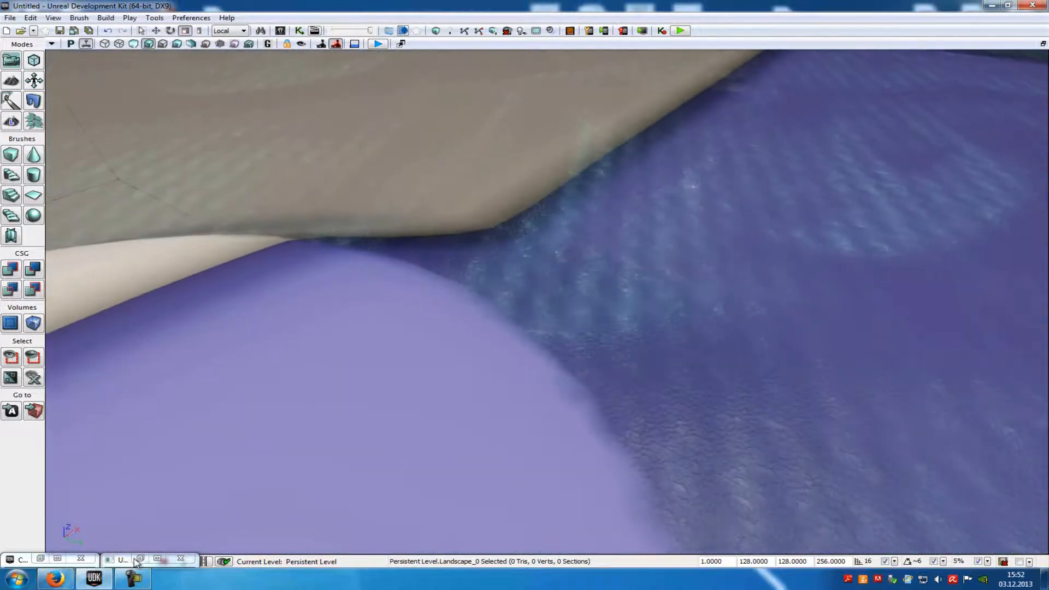
# Open the water surface's material M_Water_03 in the Material Editor
pyautogui.click(120, 561)
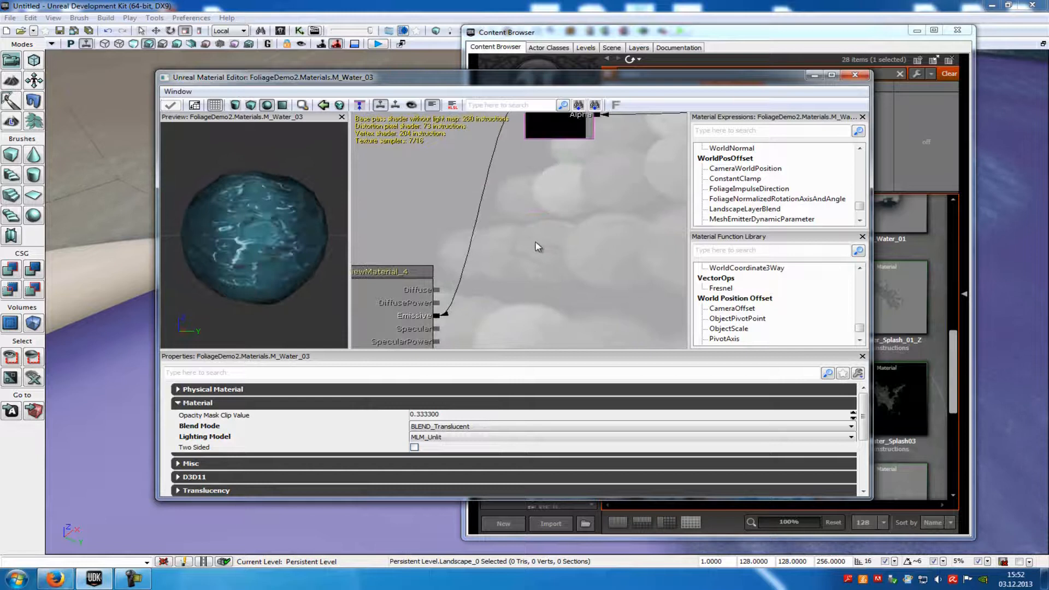
pyautogui.moveTo(507, 256)
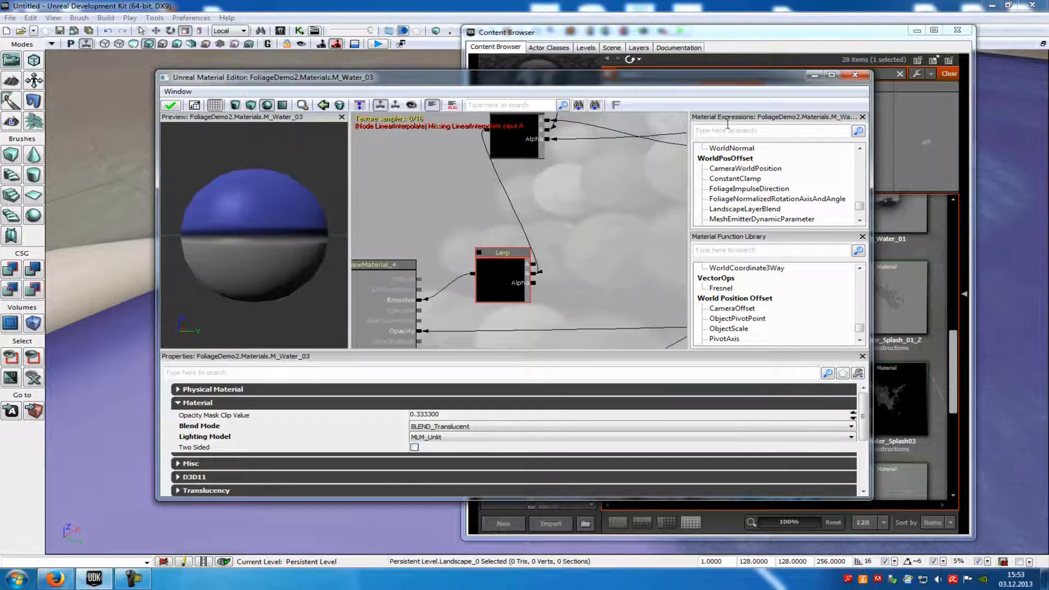
# Add a Constant3Vector node found by searching 'con' and give it a red colour
pyautogui.write('con')
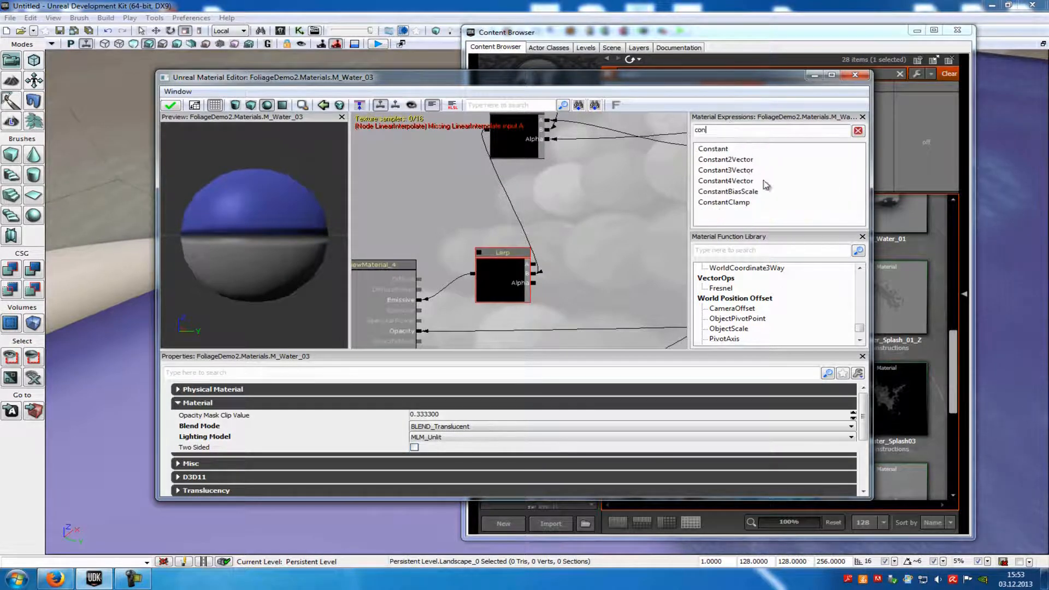
pyautogui.click(726, 170)
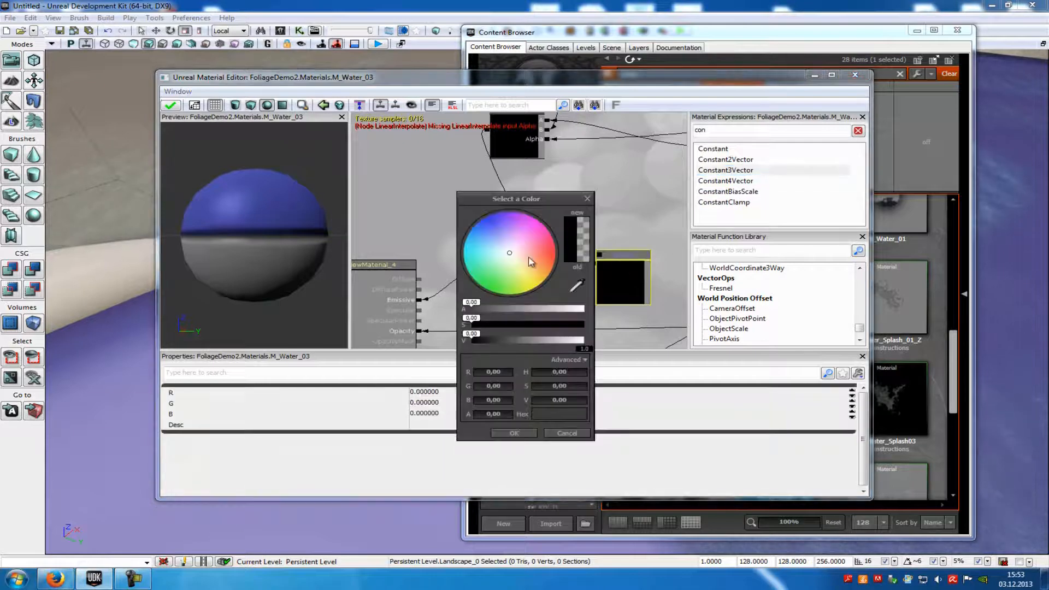
pyautogui.click(513, 433)
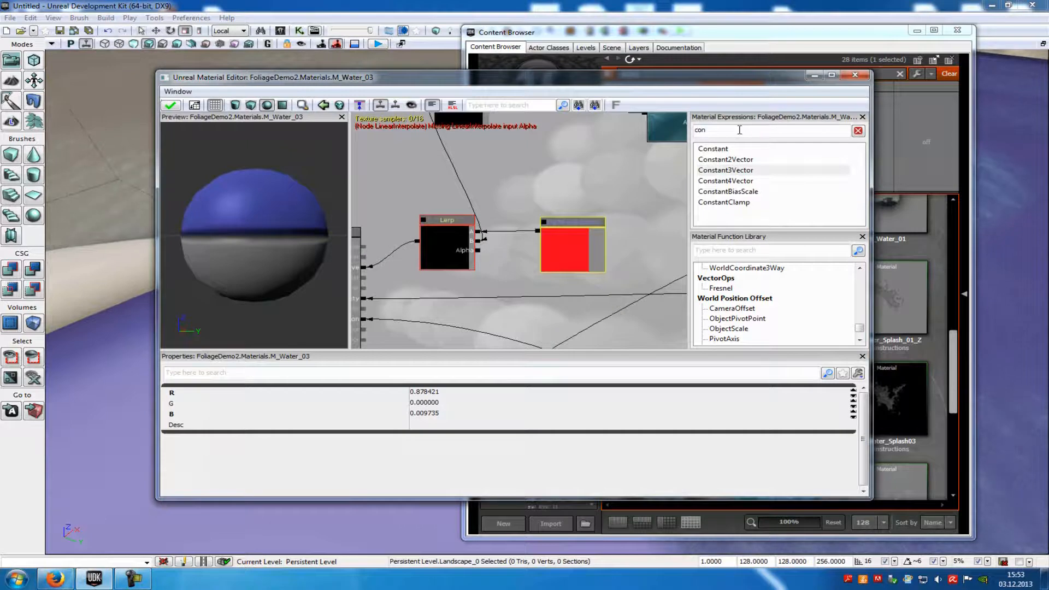
# Add a ConstantClamp node with its default 0 to 1 range
pyautogui.click(724, 202)
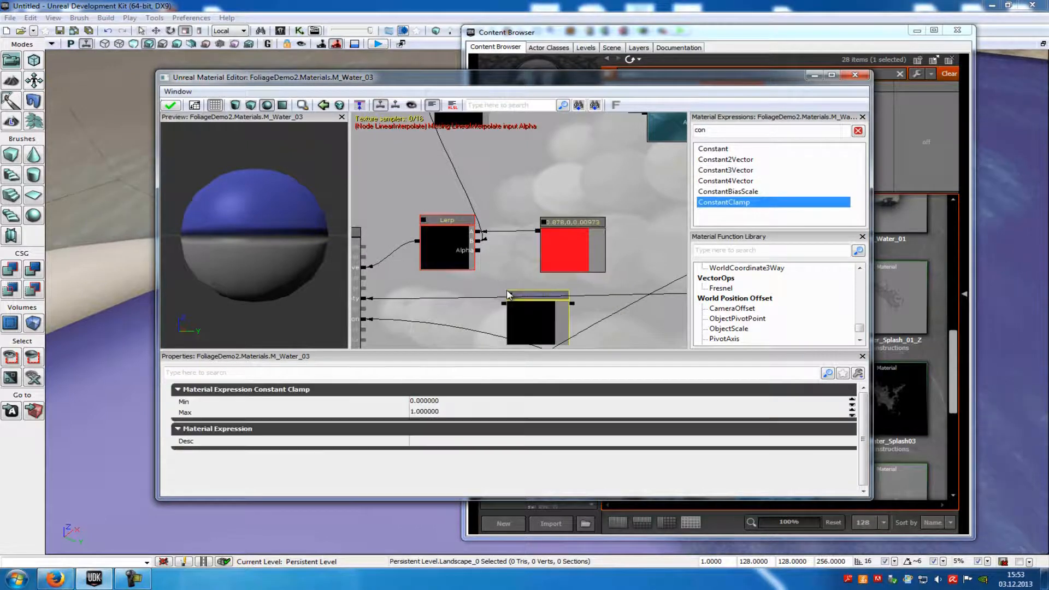
pyautogui.moveTo(501, 274)
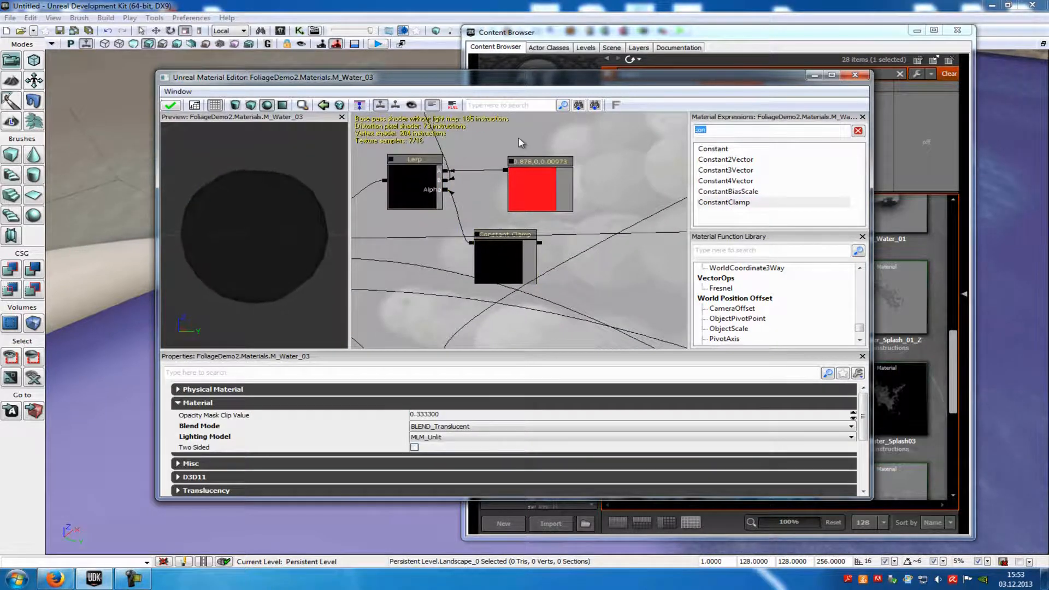
# Add a DepthBiasedAlpha node, found by searching 'alpha', and set its Bias Scale to 8000
pyautogui.write('alpha')
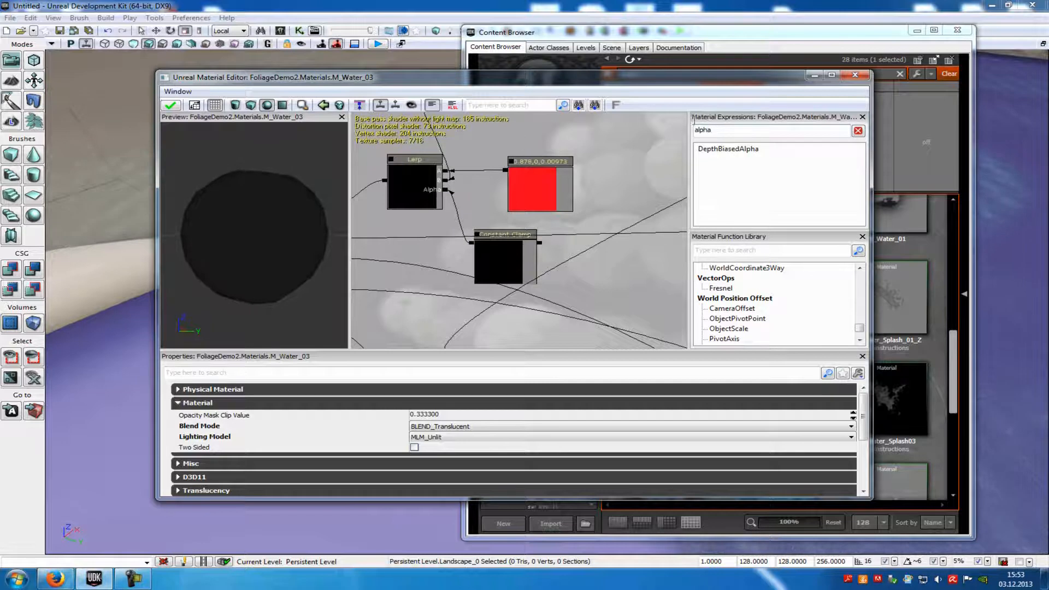
pyautogui.moveTo(718, 157)
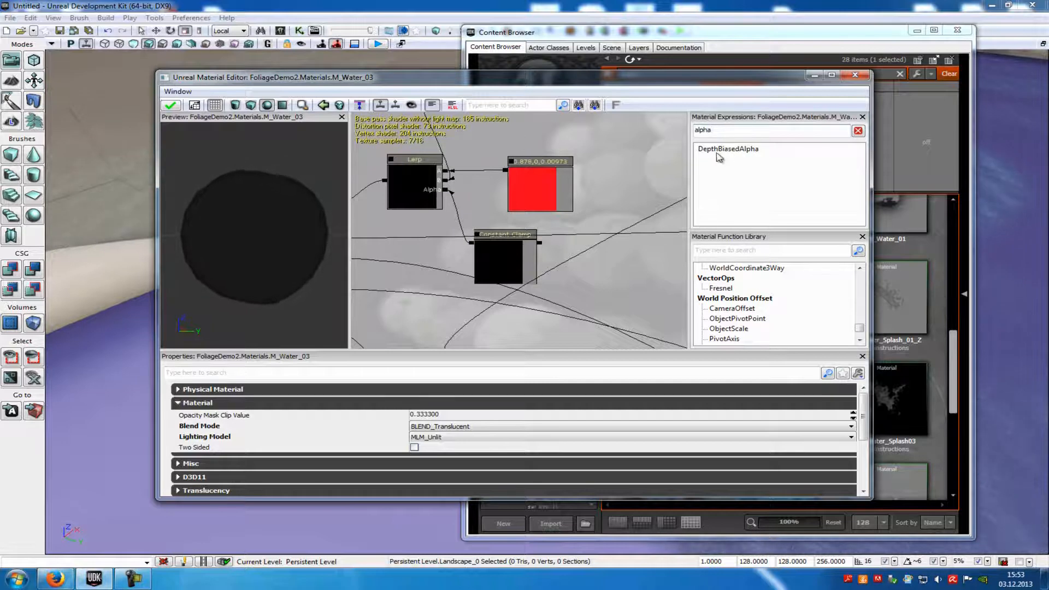
pyautogui.click(727, 149)
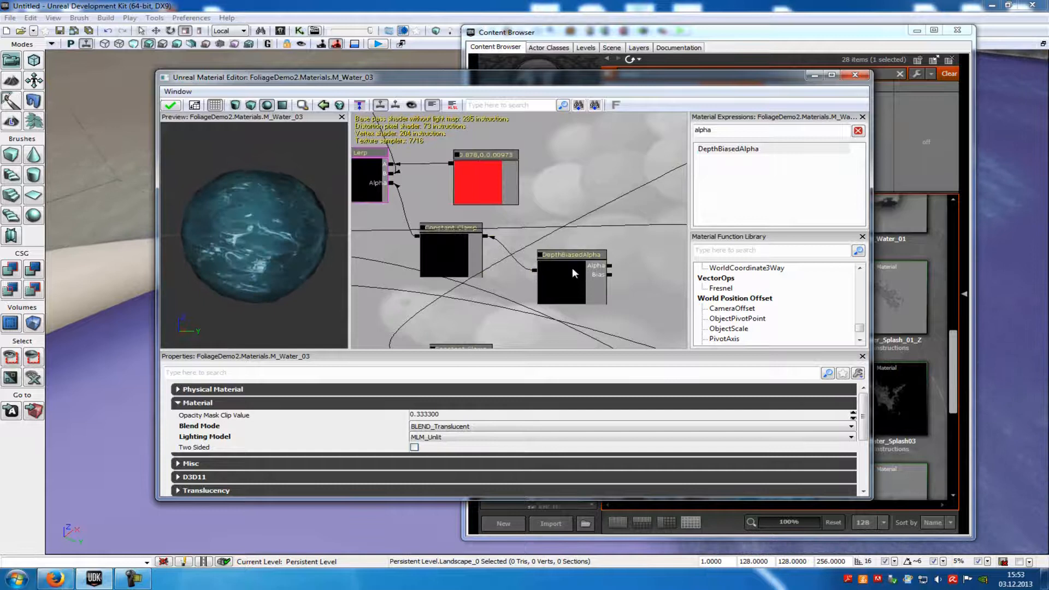
pyautogui.click(570, 281)
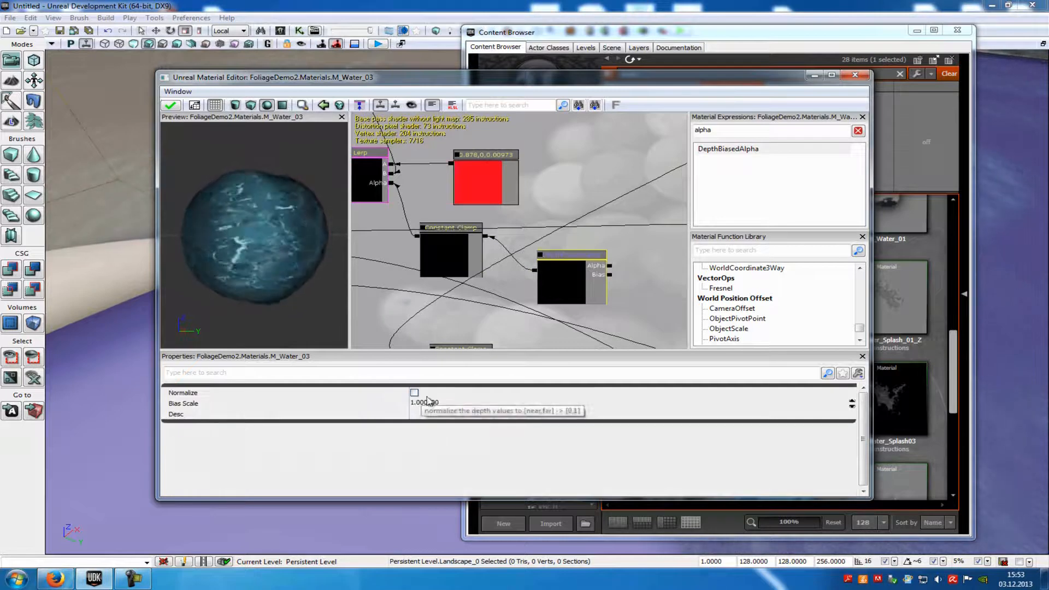
pyautogui.write('8000')
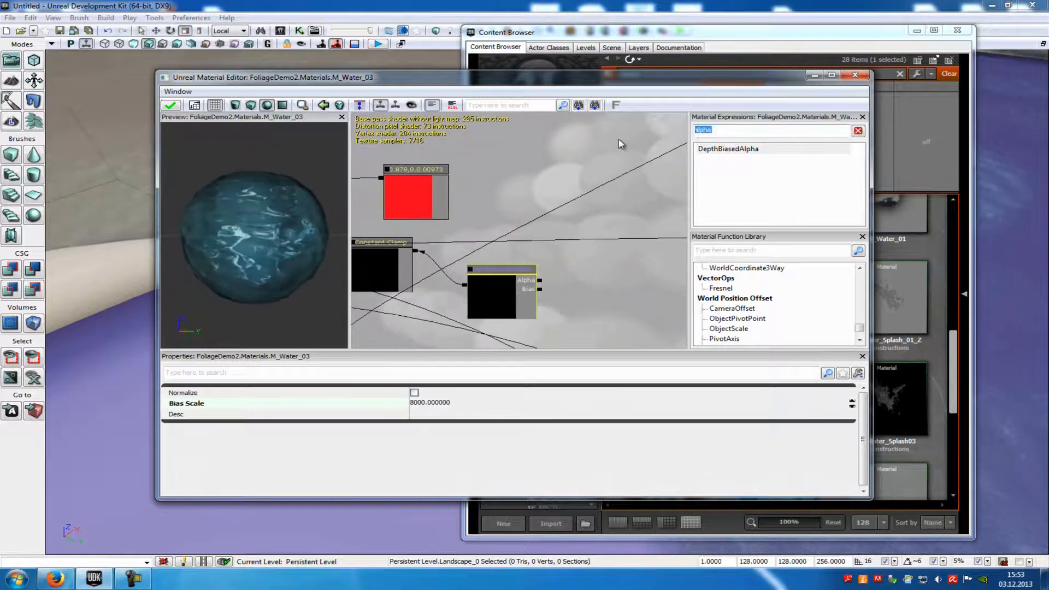
# Add Constant nodes for DepthBiasedAlpha's Alpha and Bias inputs and edit the upper one's value
pyautogui.write('con')
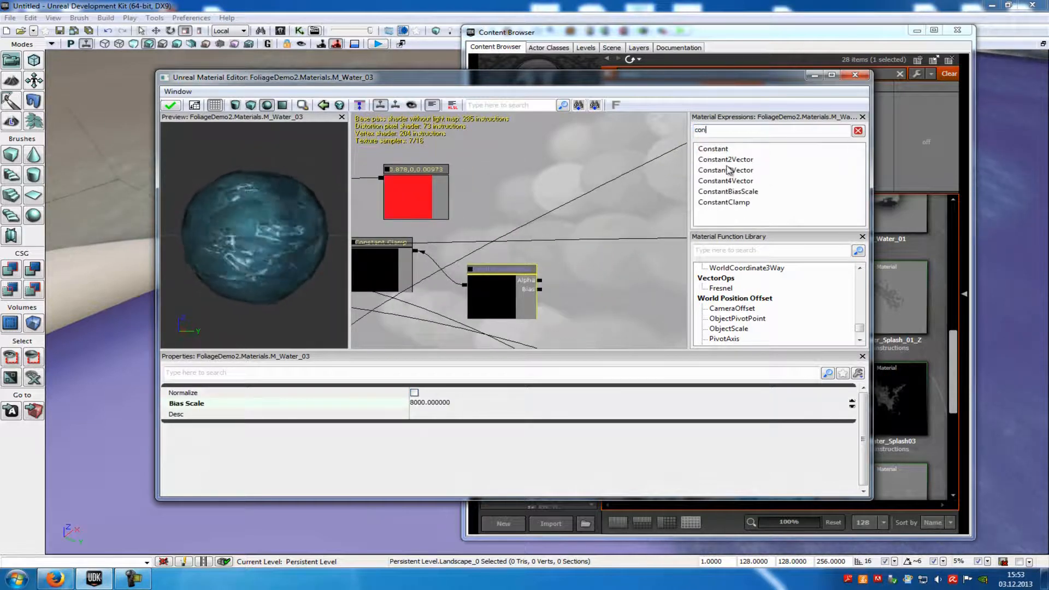
pyautogui.click(713, 148)
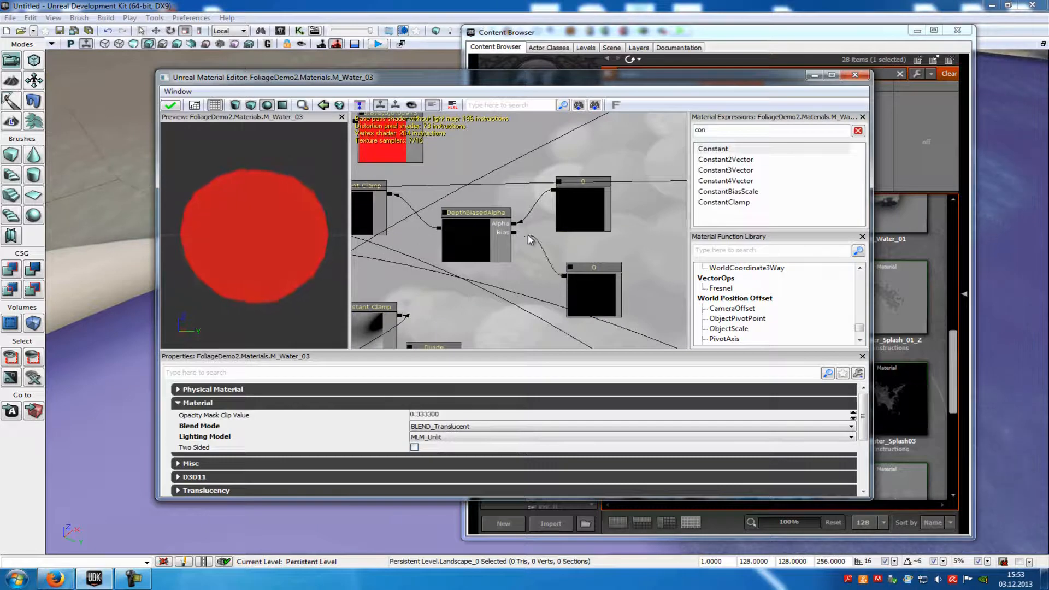
pyautogui.click(582, 204)
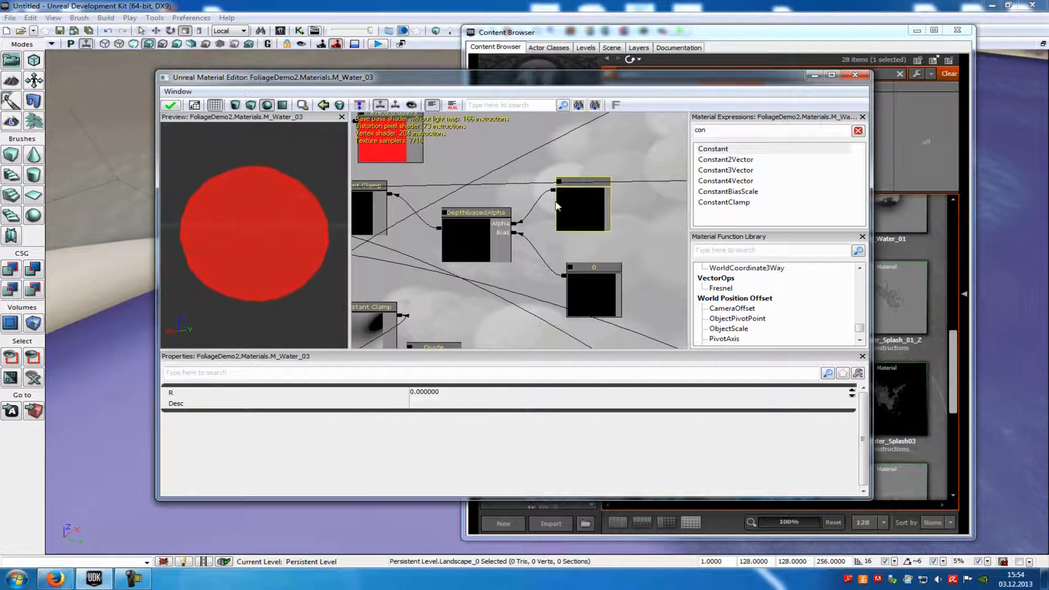
pyautogui.click(281, 392)
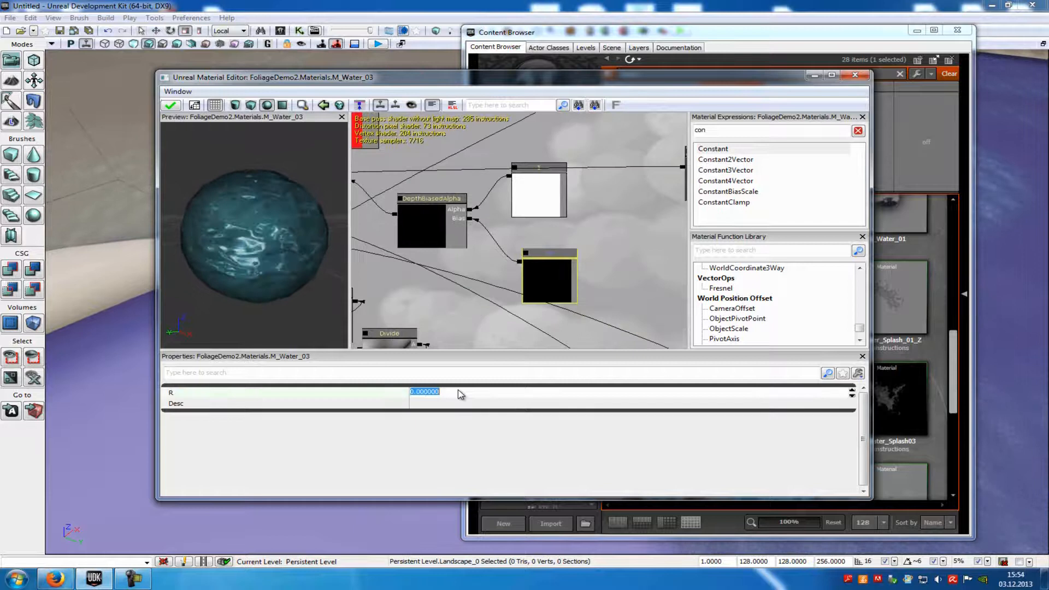
pyautogui.write('0.990000')
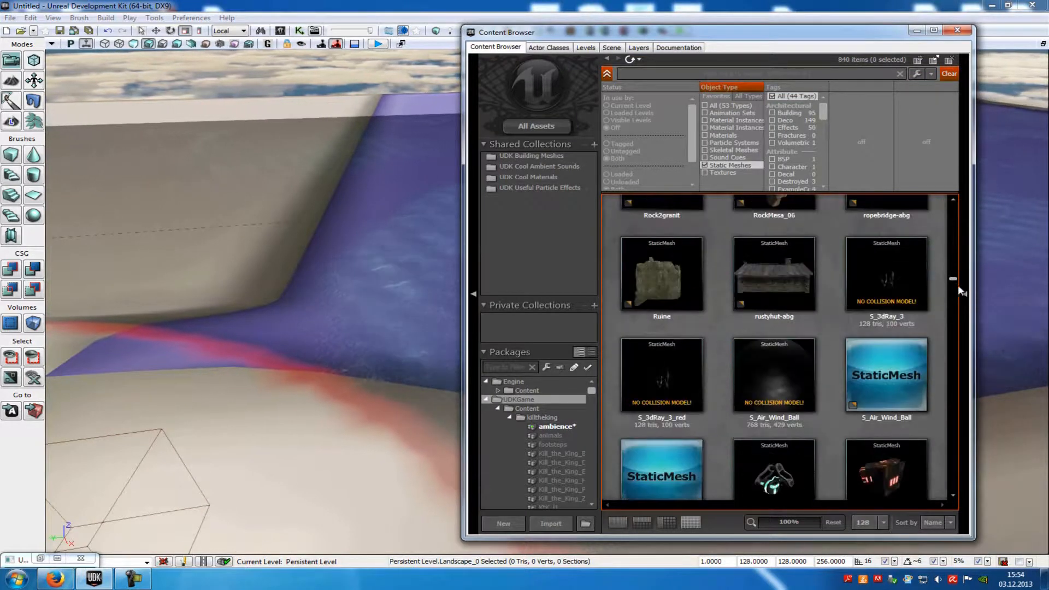
# Browse the Static Meshes list in the Content Browser, including the stair pieces
pyautogui.click(774, 373)
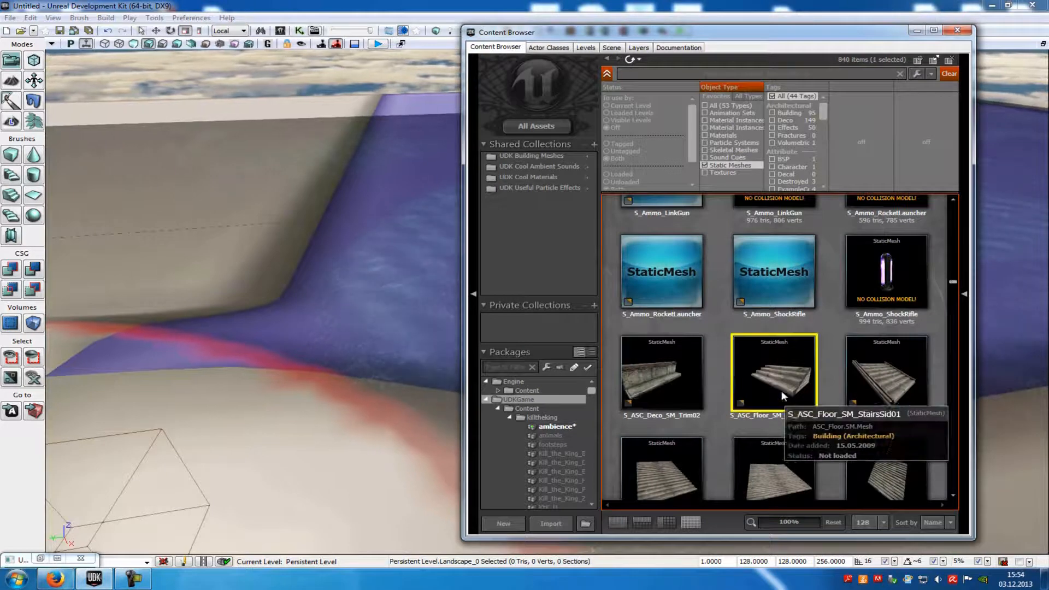